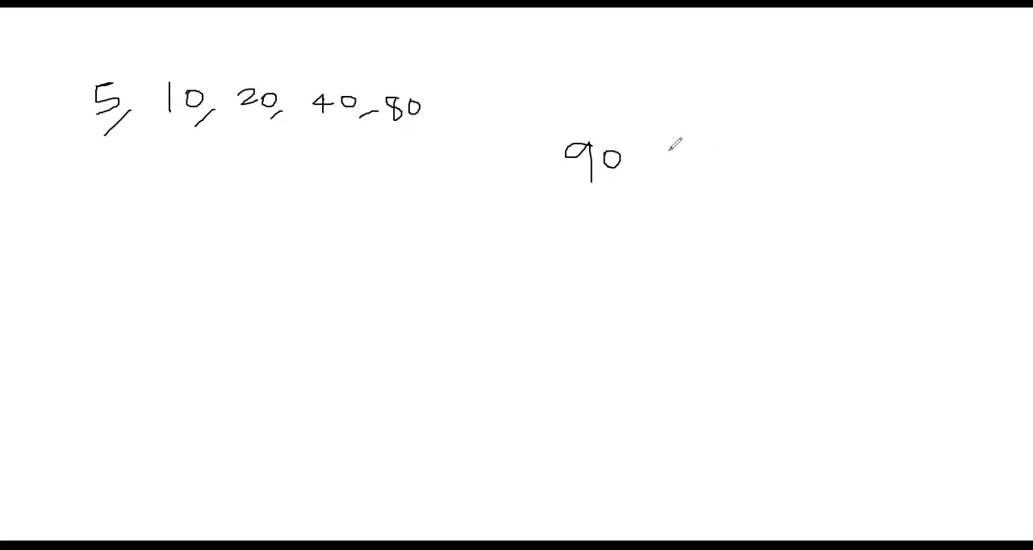
Step: Sketch the bracket under 5–40 and the note 90 = 80 + 10 beside the numbers
left_click_drag(662, 162, 718, 145)
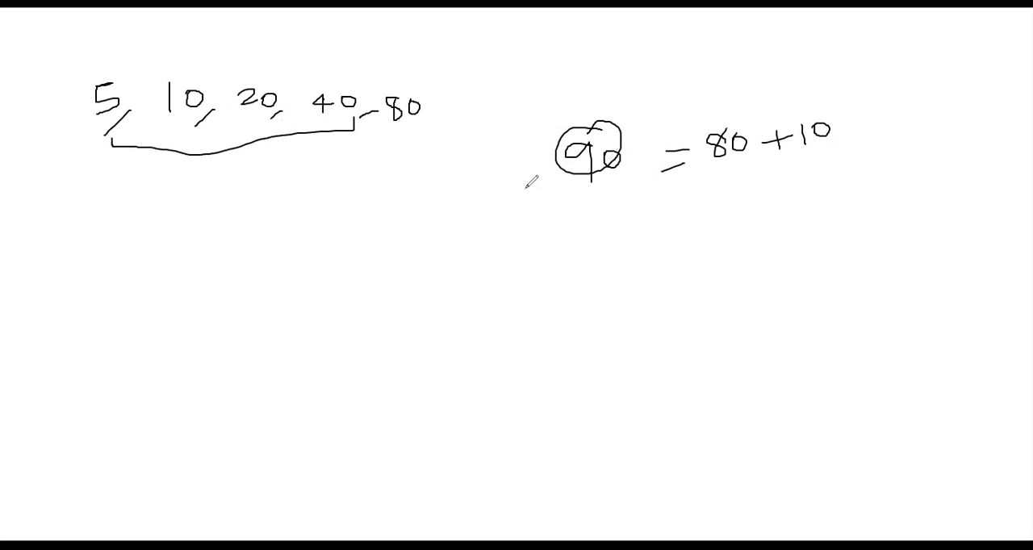
left_click_drag(402, 129, 410, 177)
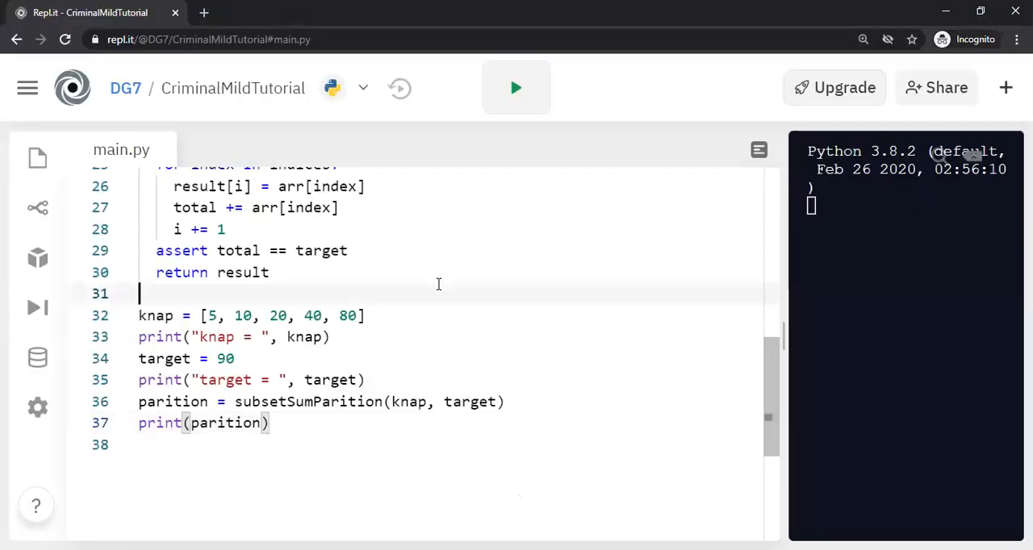
Step: Select the knap list, zoom the browser page in two steps, and widen the console pane
double_click(155, 315)
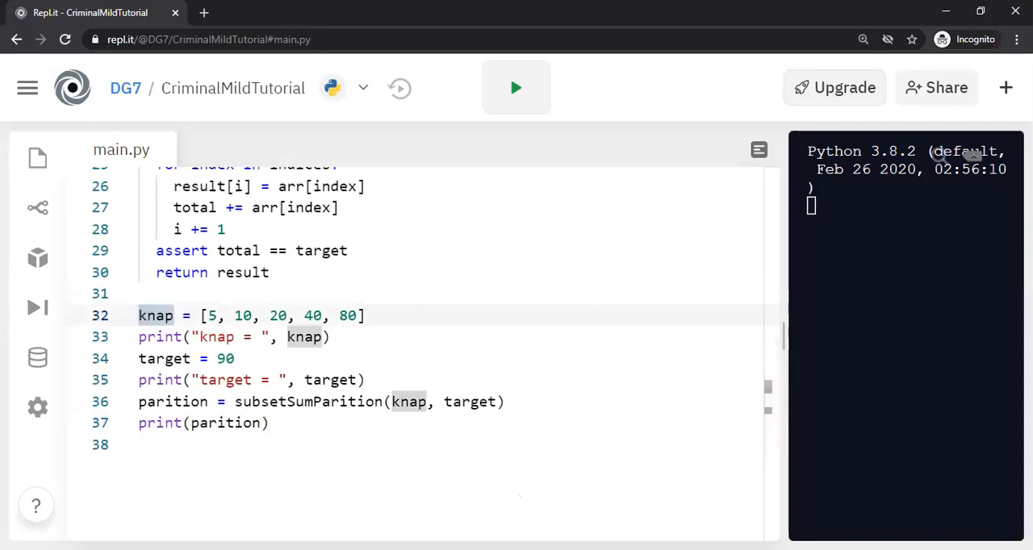
left_click(1017, 39)
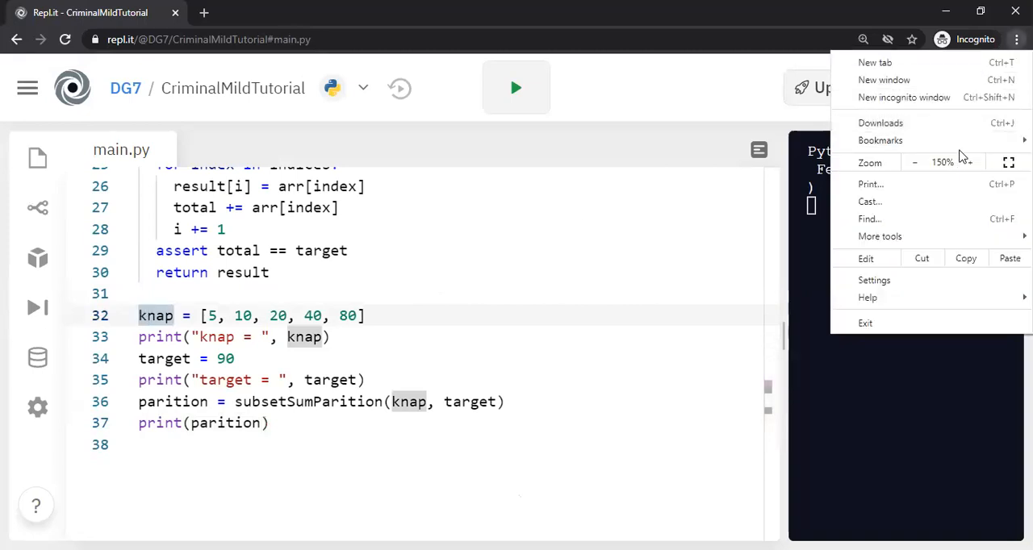
left_click(964, 162)
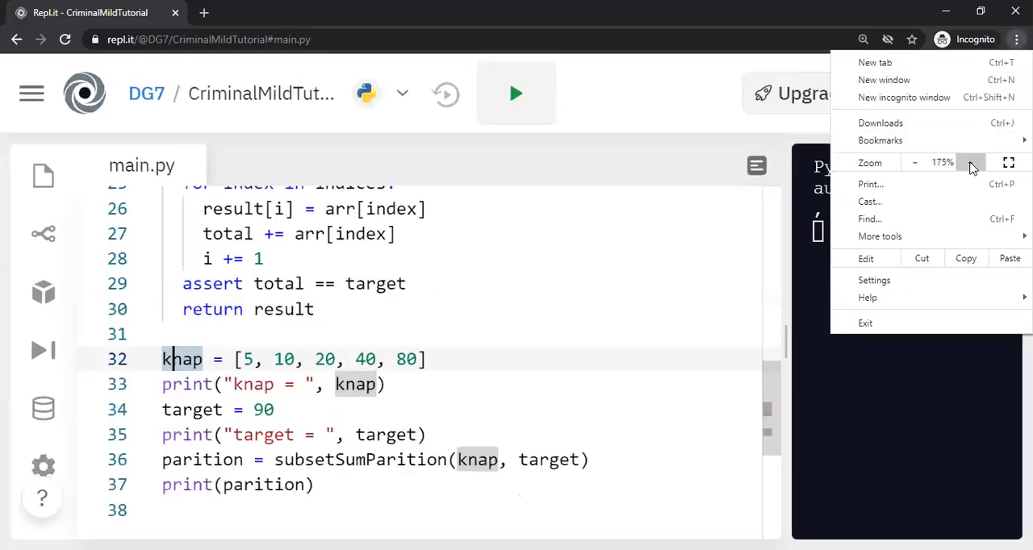
left_click(969, 163)
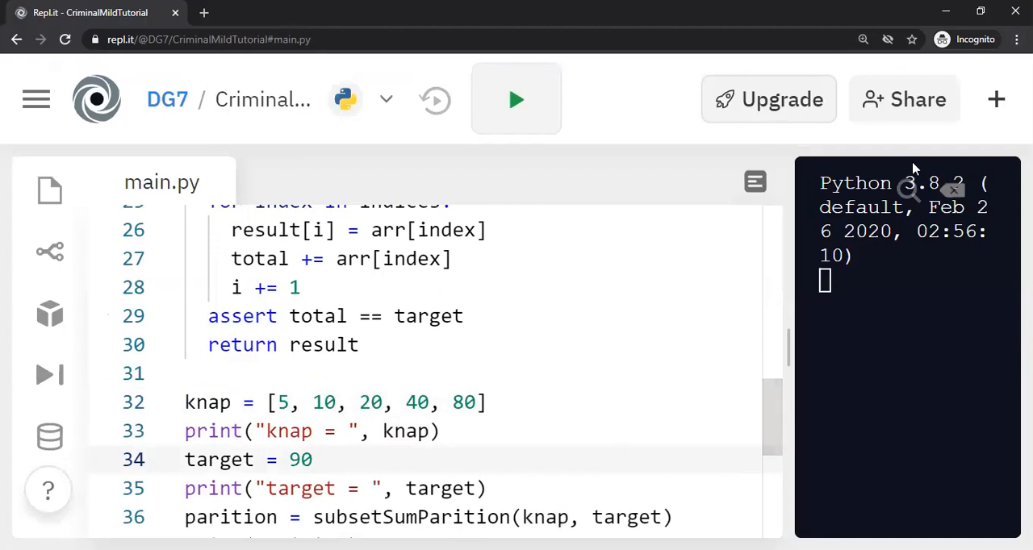
left_click_drag(779, 267, 710, 267)
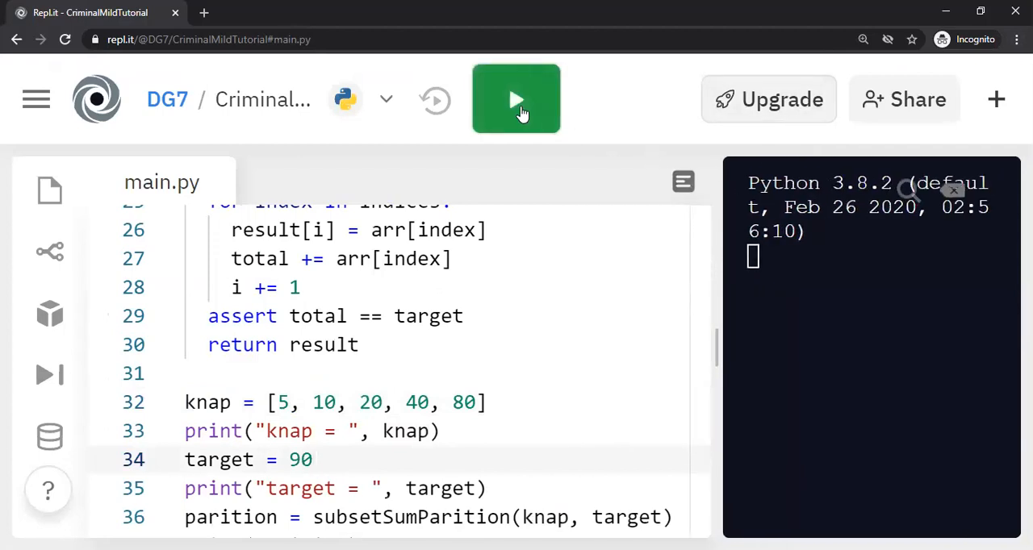
Step: Run the script and check the console for indices [1, 4] and result [10, 80]
left_click(516, 99)
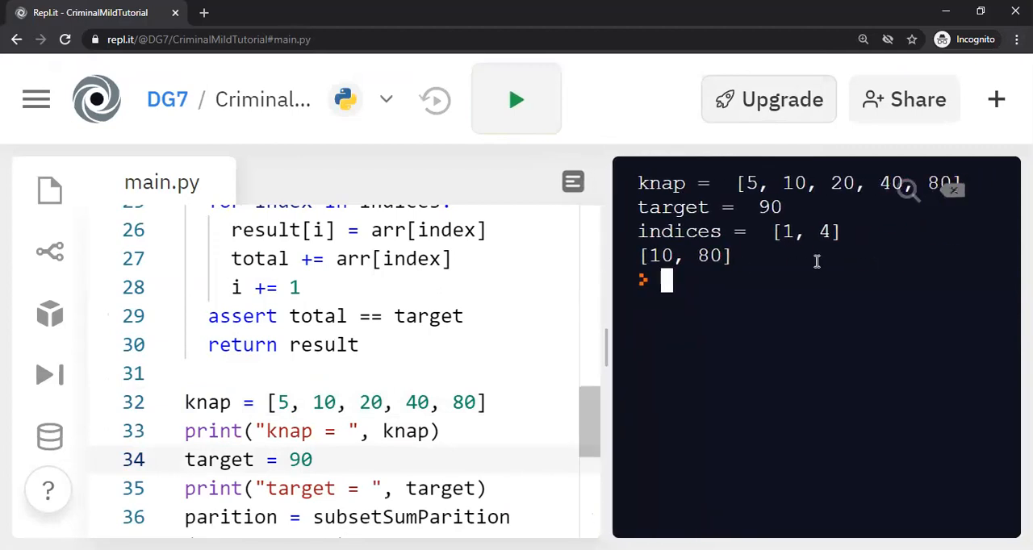
double_click(769, 208)
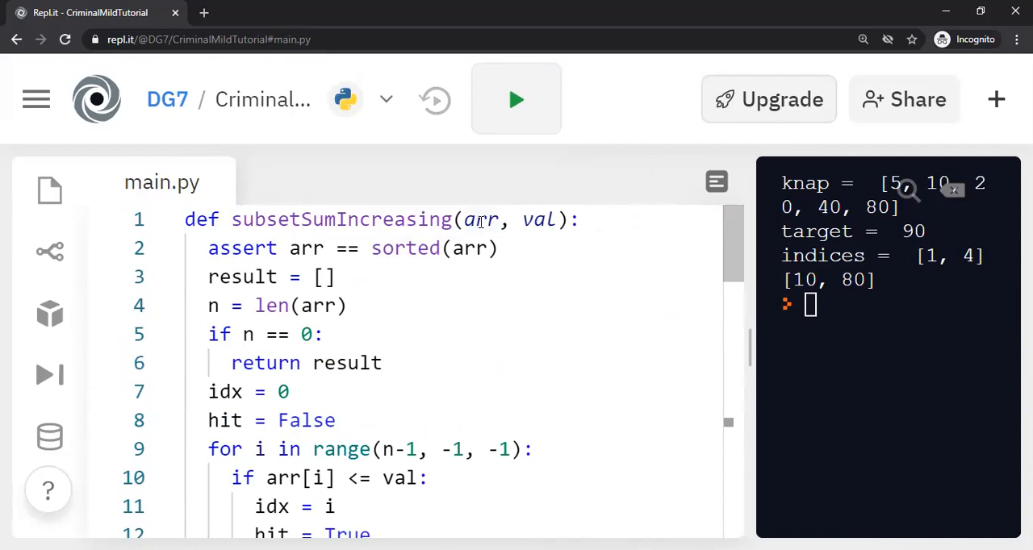
double_click(481, 219)
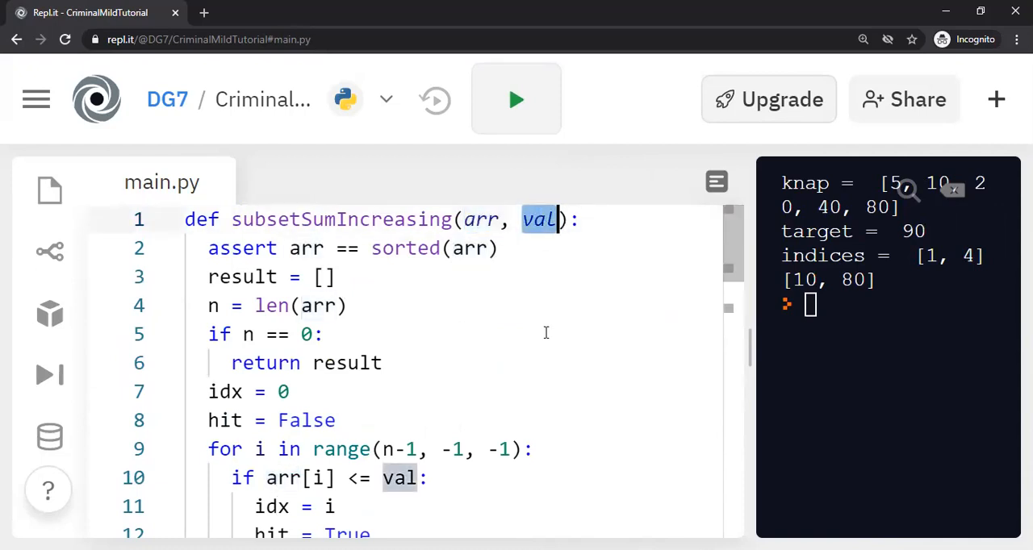
mouse_move(712, 227)
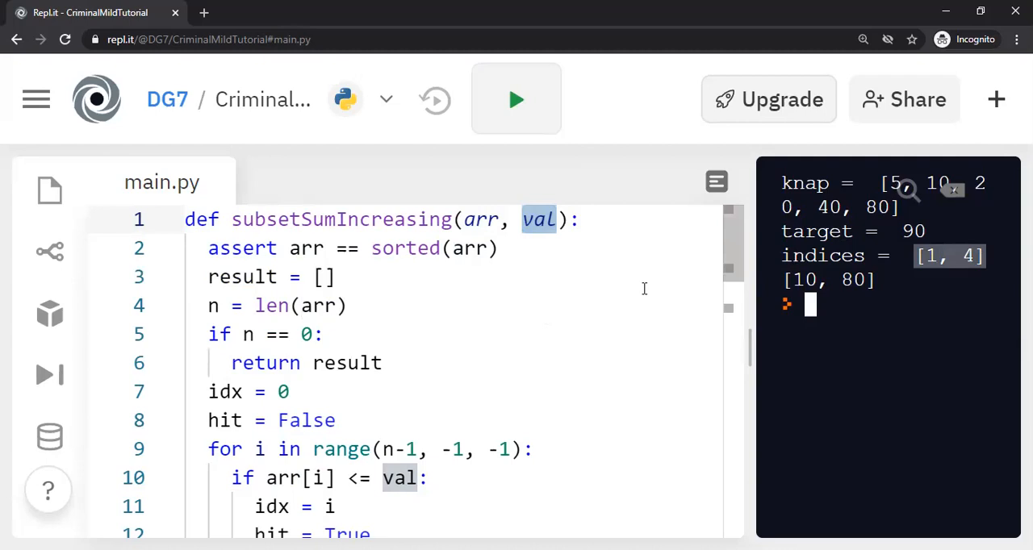
left_click(484, 306)
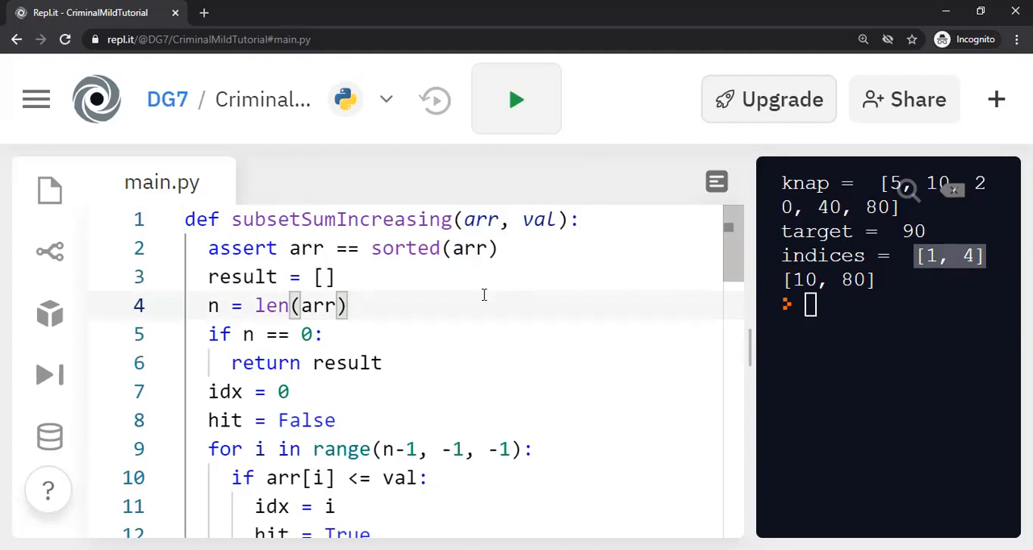
left_click(331, 334)
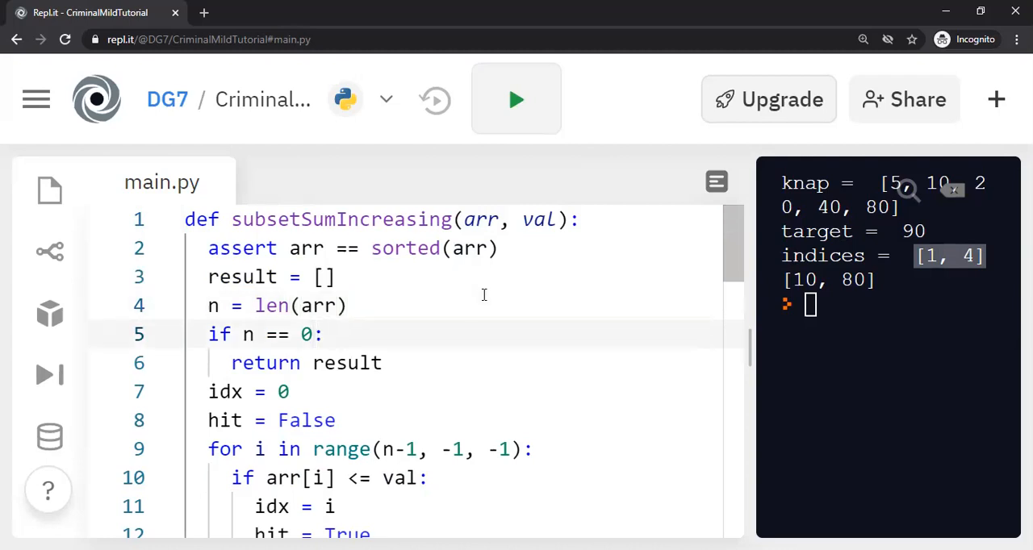
left_click(321, 334)
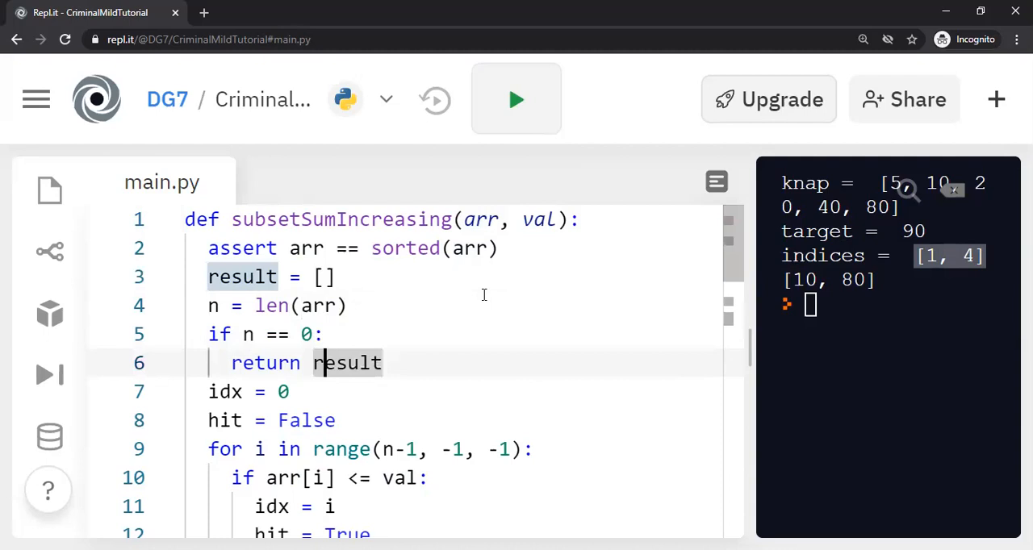
scroll("down", 3)
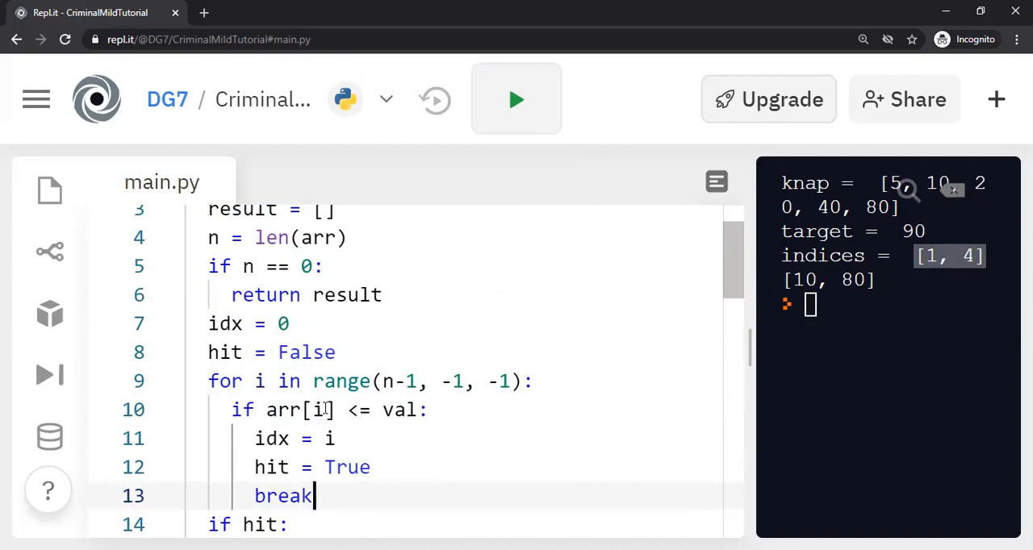
double_click(400, 410)
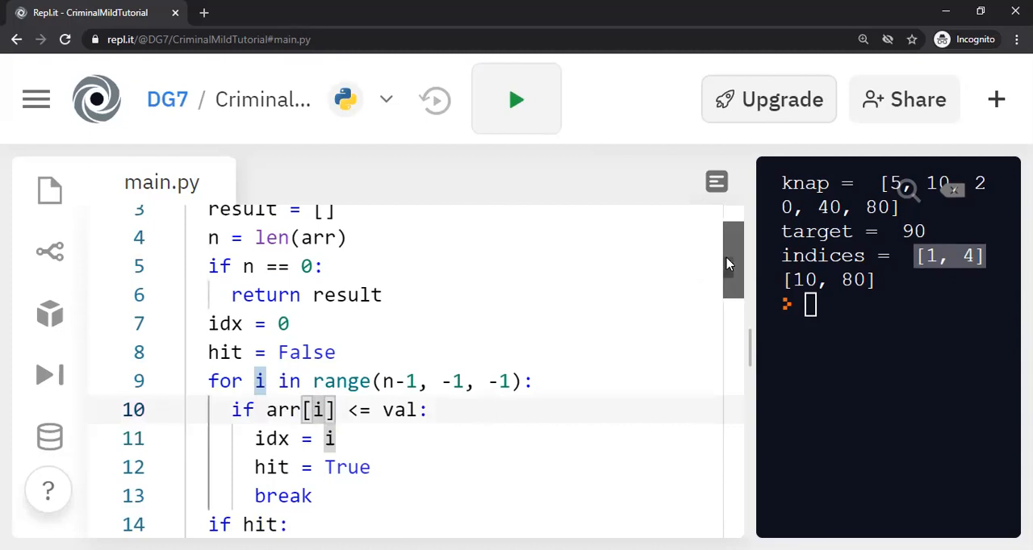
scroll("down", 3)
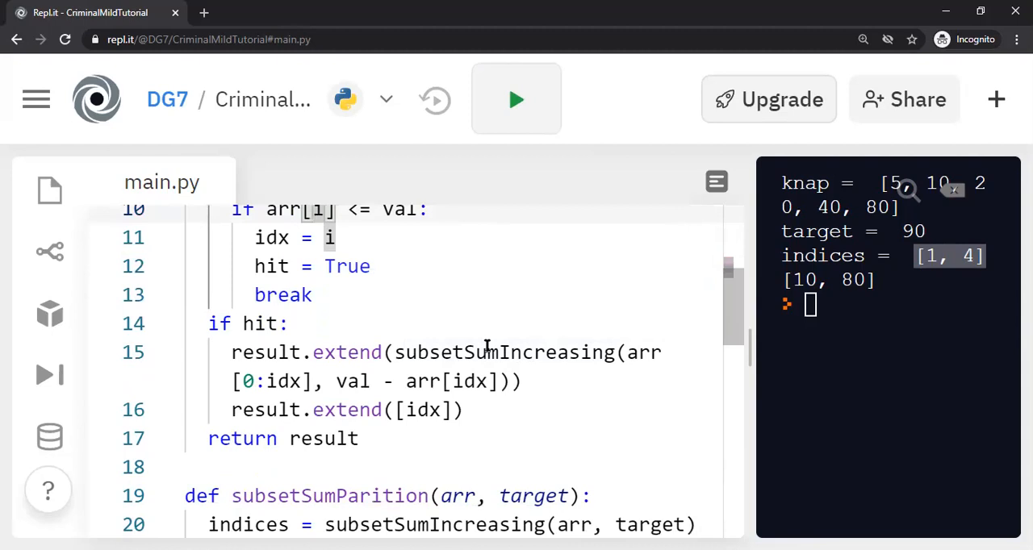
double_click(412, 352)
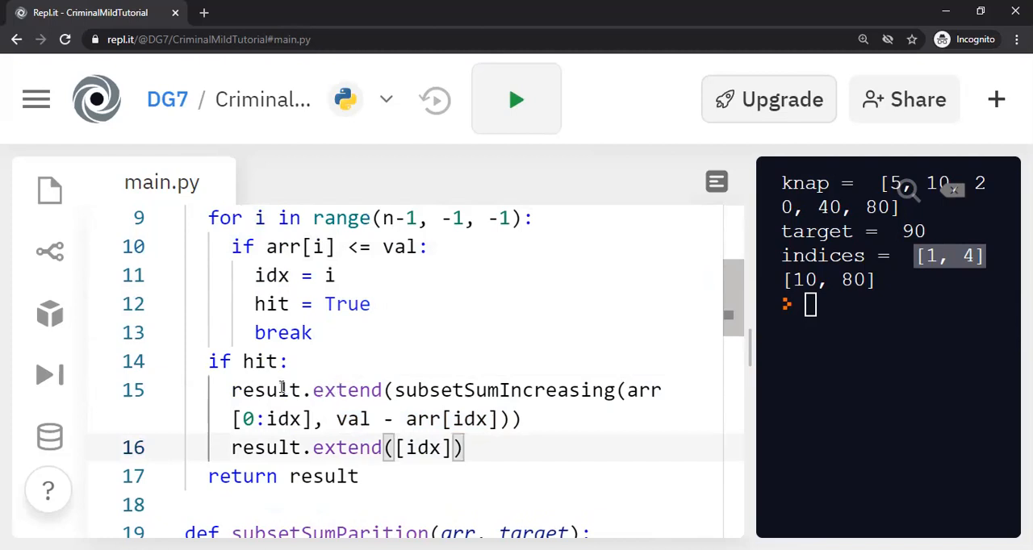
mouse_move(346, 390)
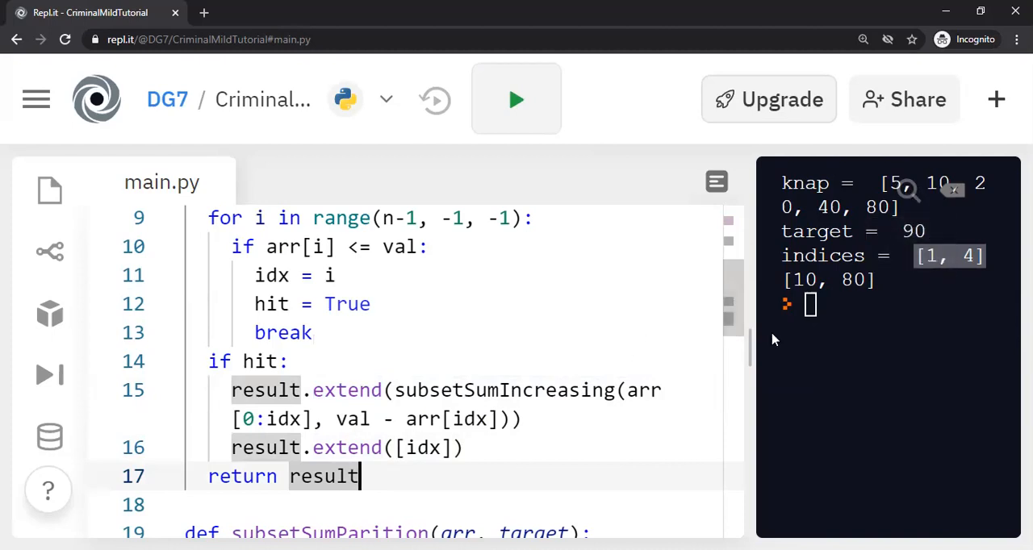
scroll("down", 3)
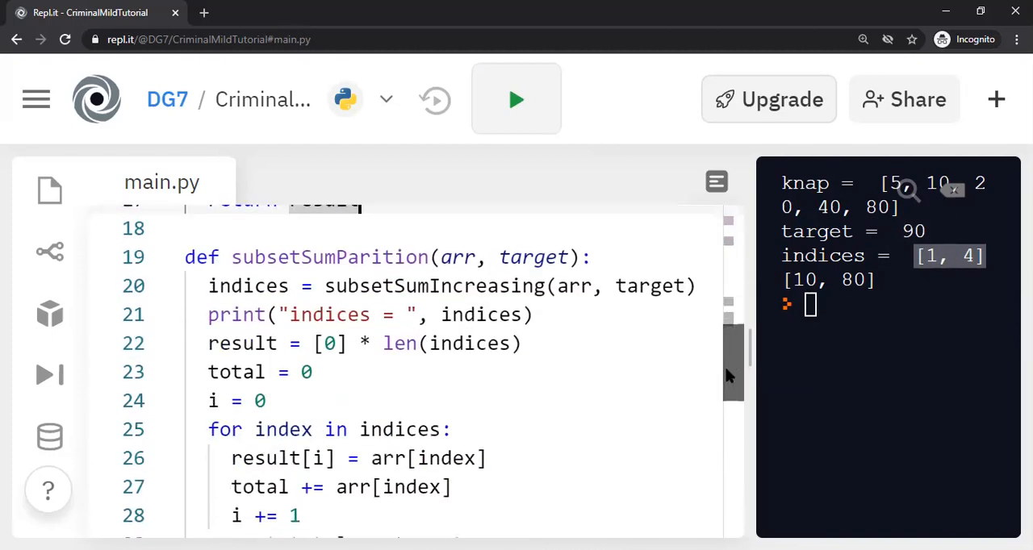
scroll("down", 3)
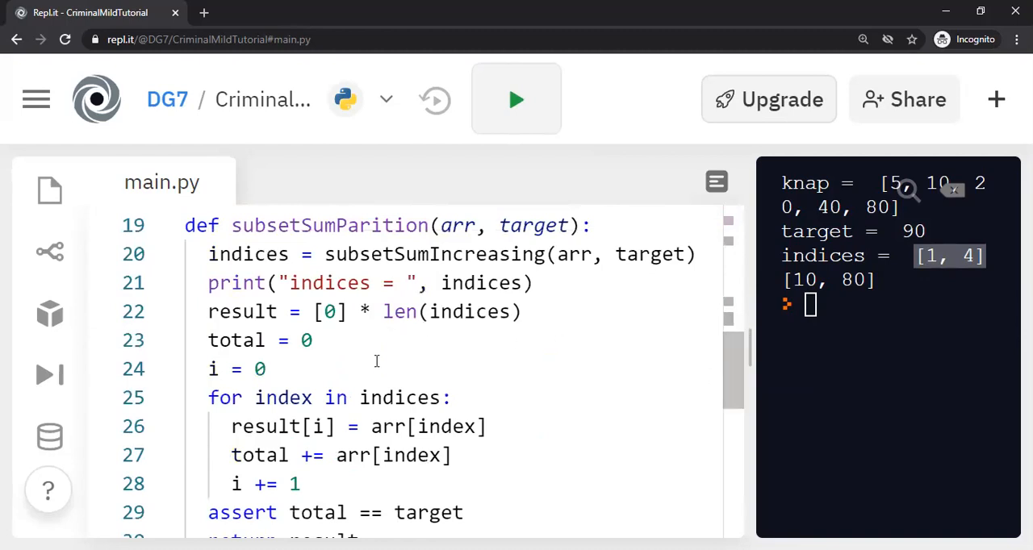
double_click(330, 225)
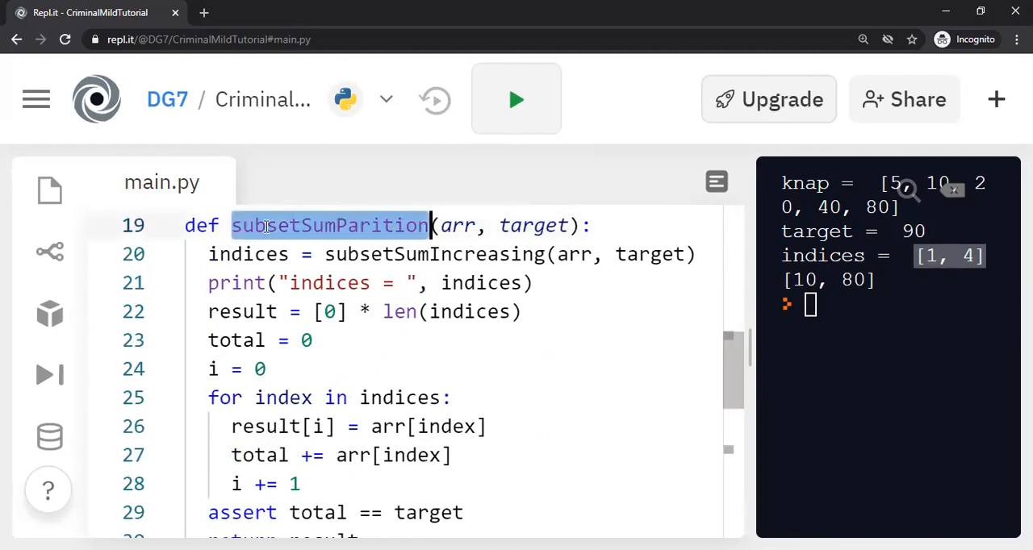
mouse_move(648, 357)
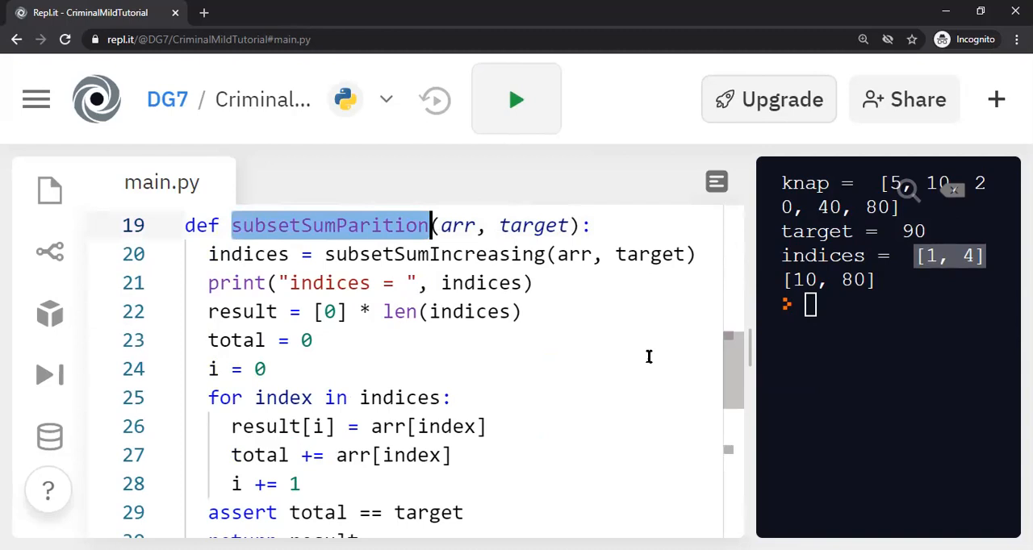
scroll("down", 3)
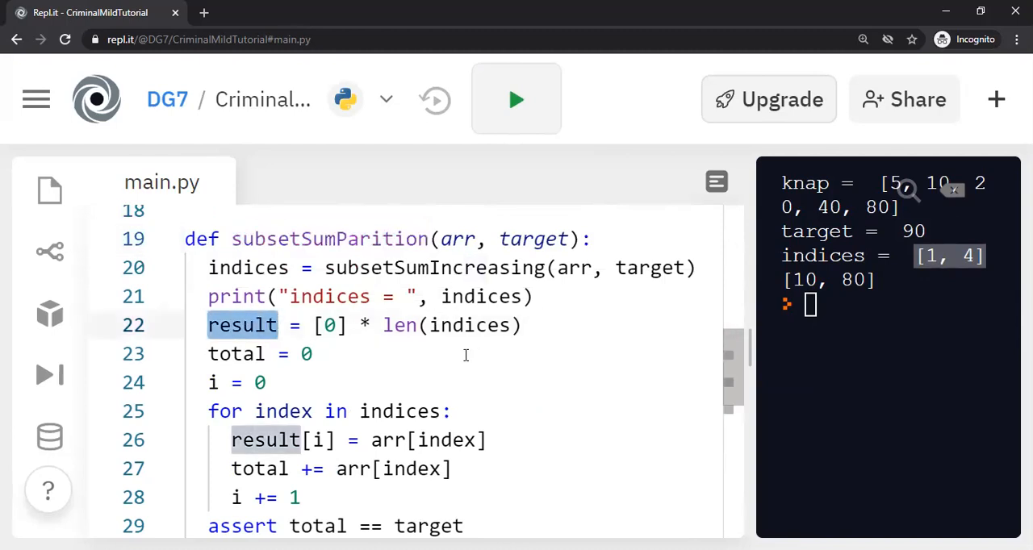
mouse_move(427, 267)
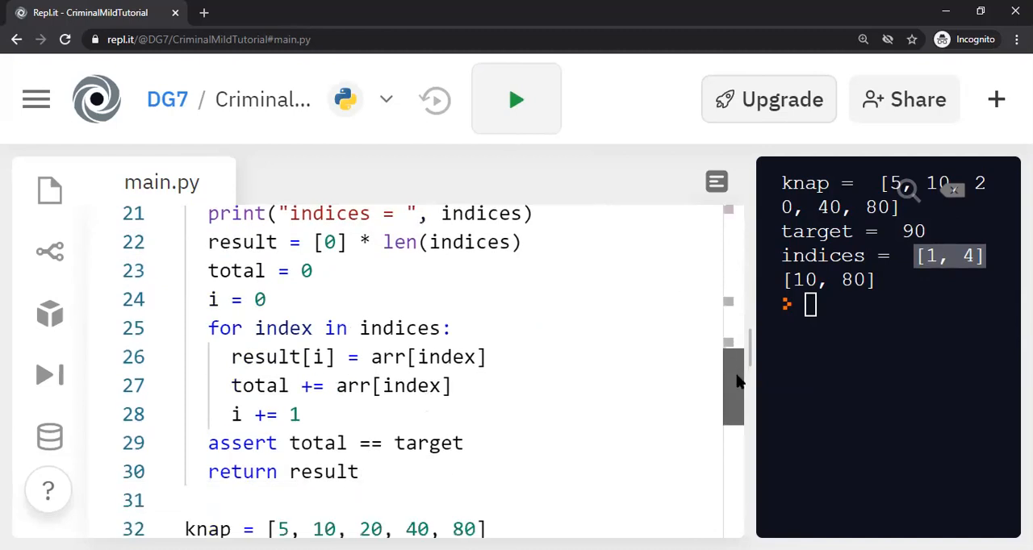
double_click(390, 357)
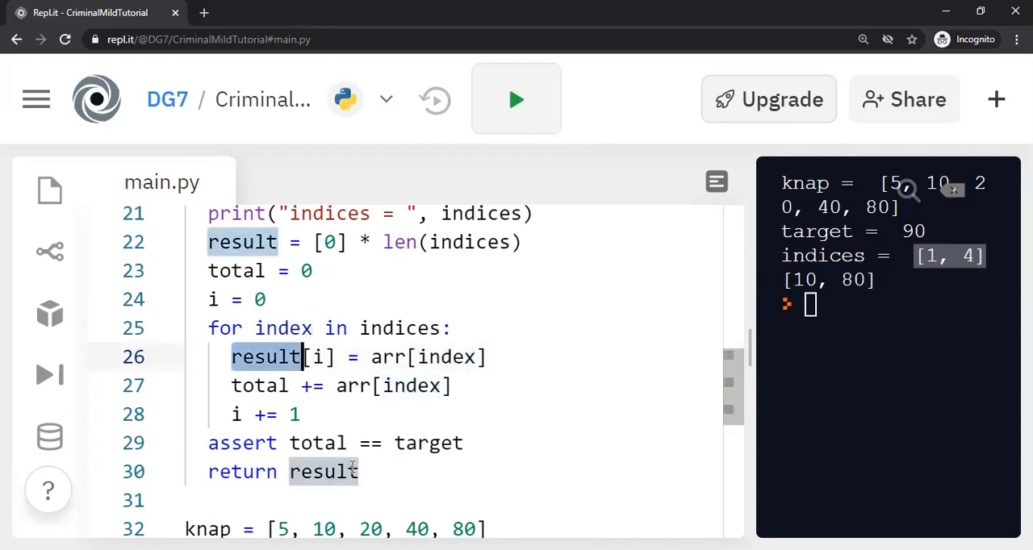
scroll("down", 3)
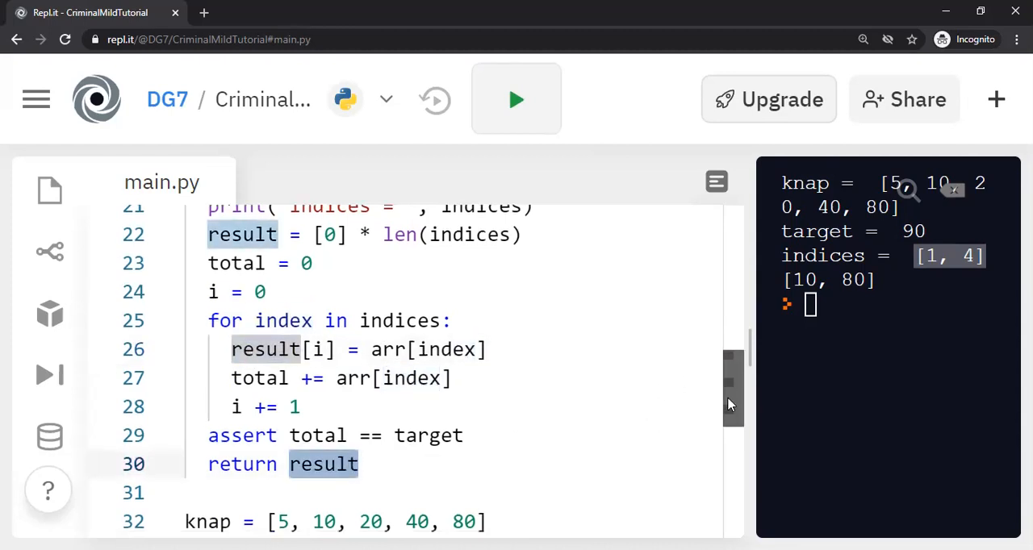
scroll("down", 3)
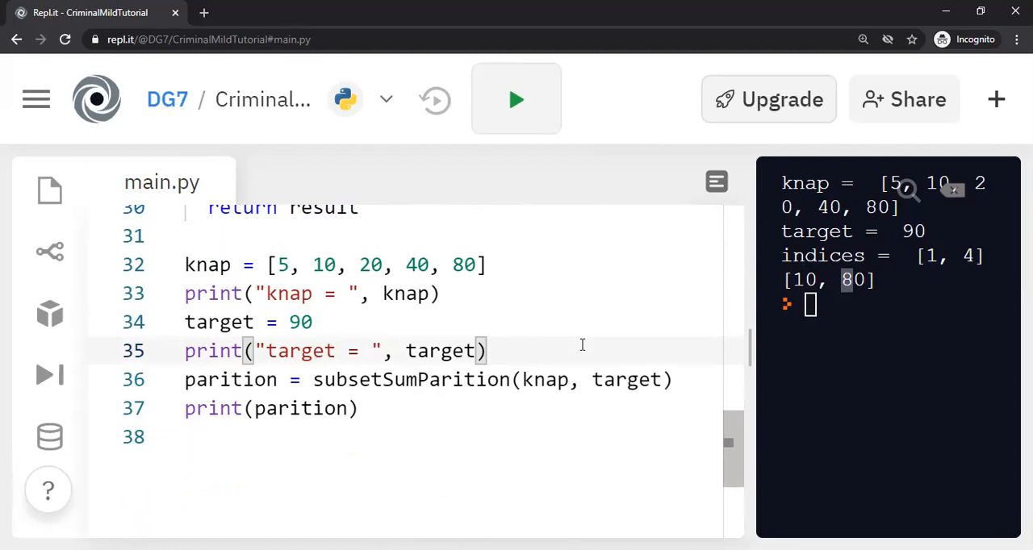
mouse_move(447, 331)
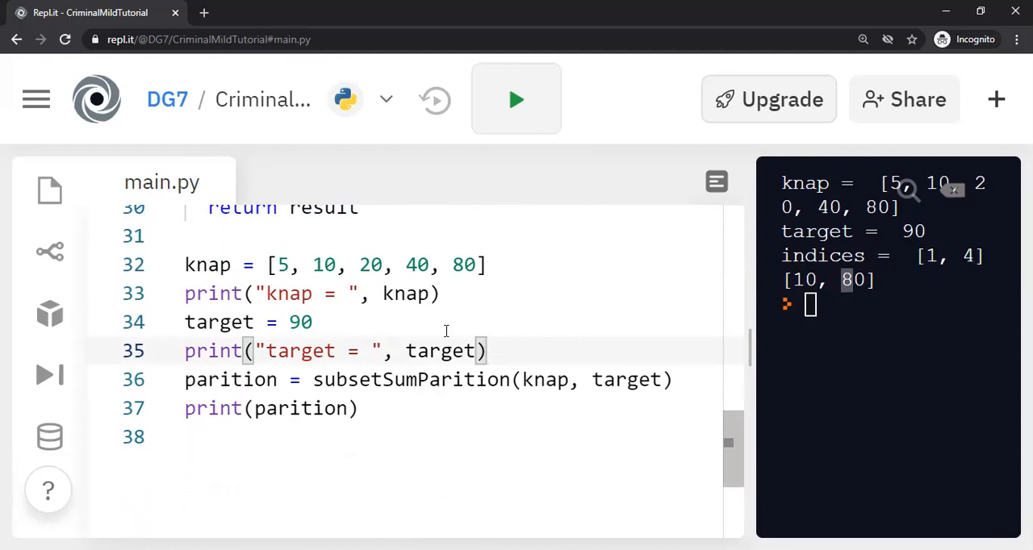